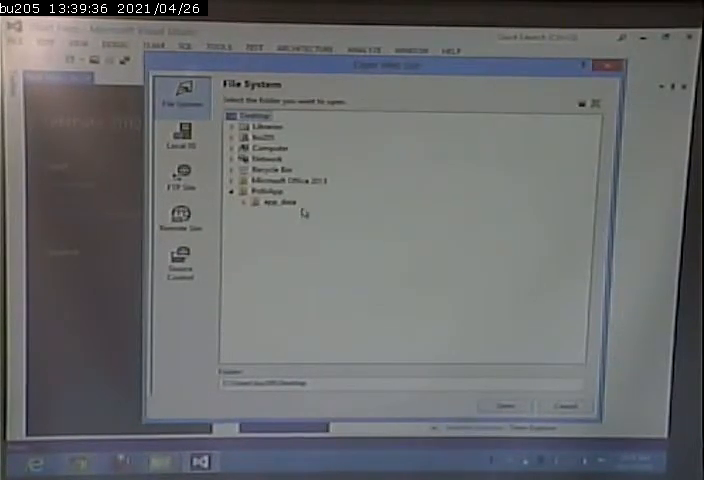
mouse_move(362, 205)
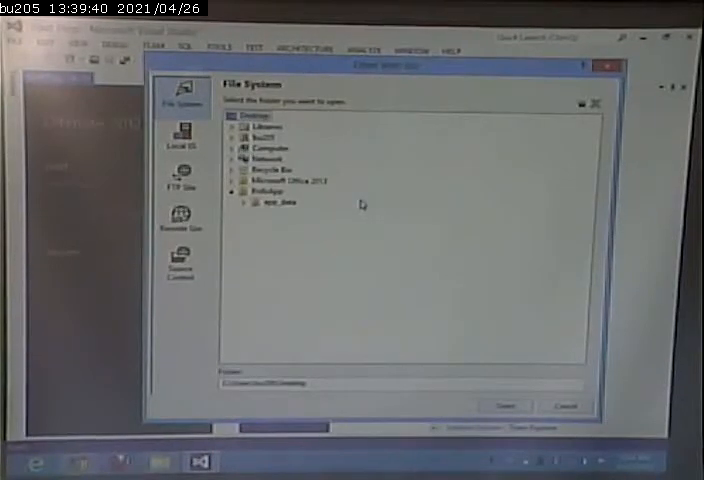
mouse_move(432, 220)
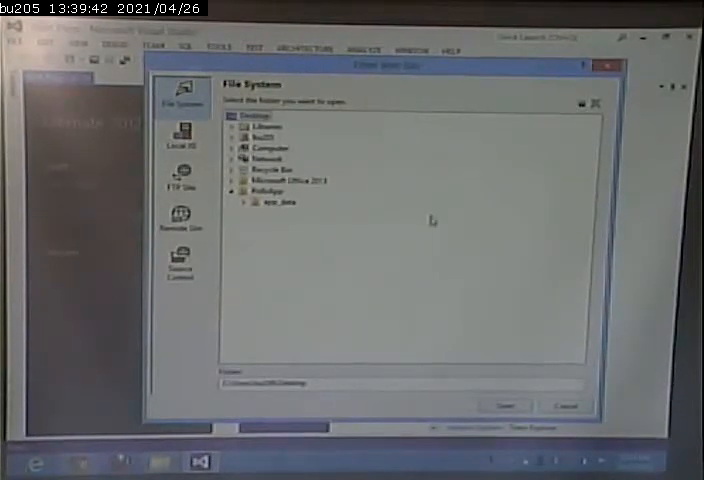
- Select the PollsApp folder on the Desktop in the Open Web Site file-system view
click(270, 191)
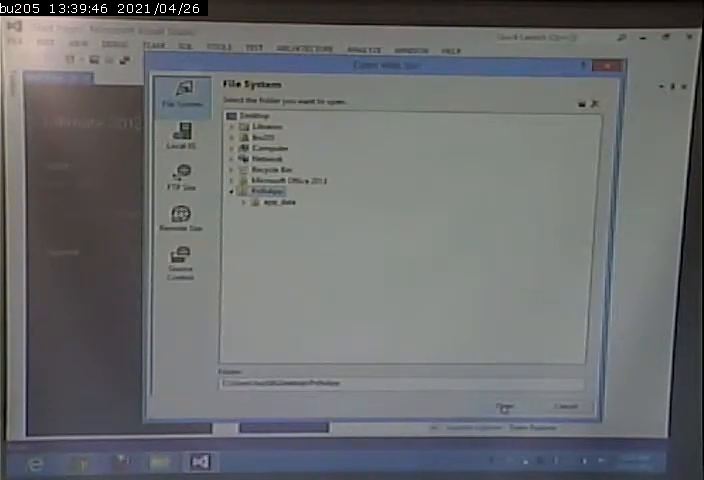
- Open the selected PollsApp web site into Solution Explorer
click(564, 406)
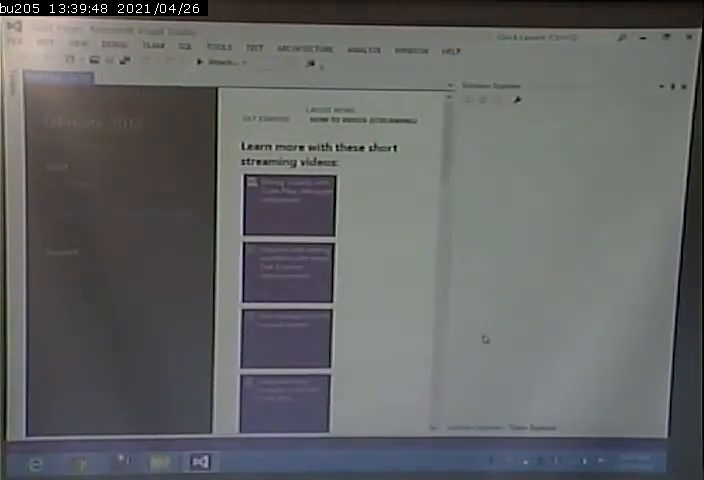
mouse_move(462, 231)
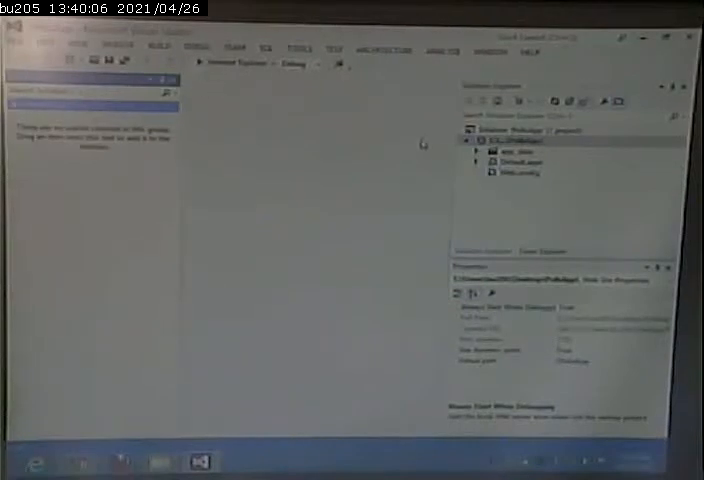
- Start configuring a data source for Default.aspx using the existing ConnectionString
click(518, 160)
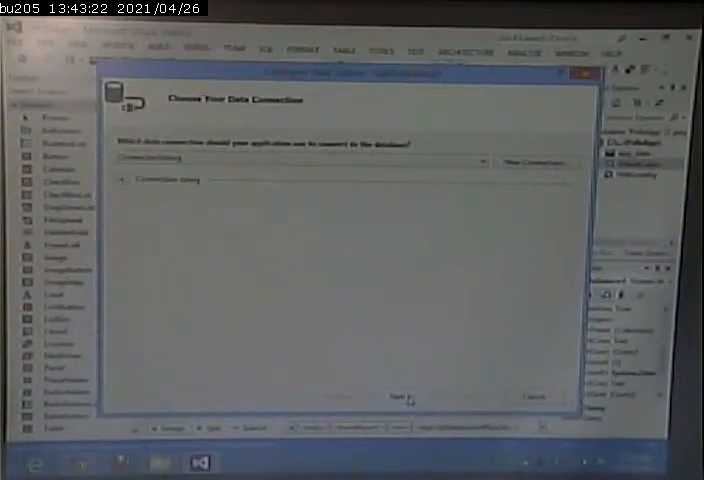
- Advance the wizard to a custom SQL statement and edit the SELECT query
click(395, 396)
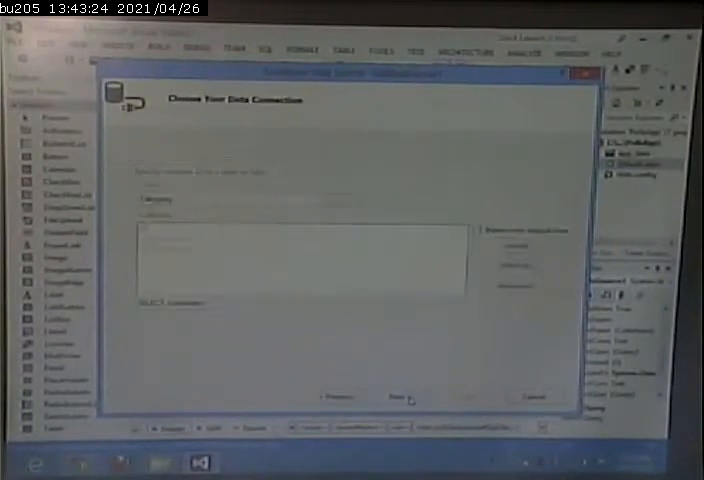
click(397, 396)
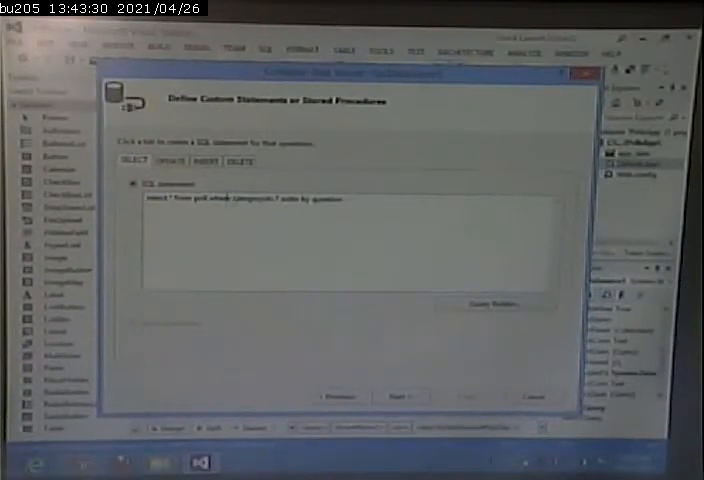
click(355, 229)
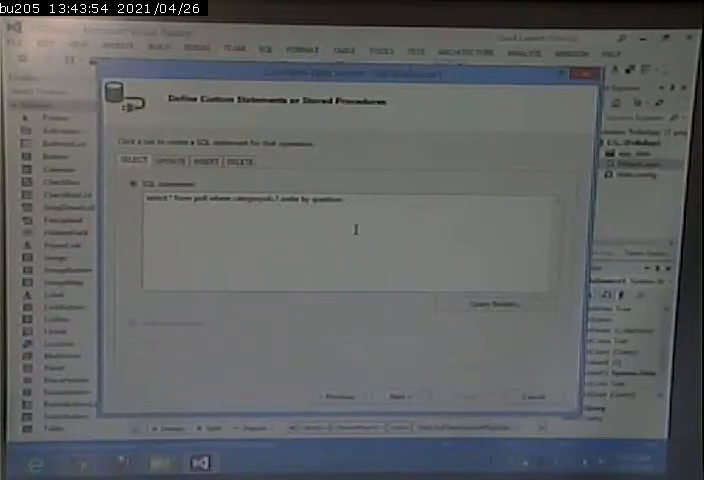
click(397, 396)
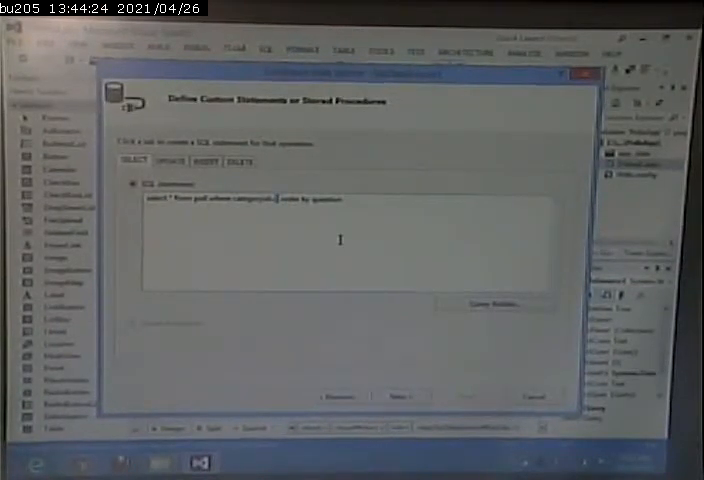
click(401, 396)
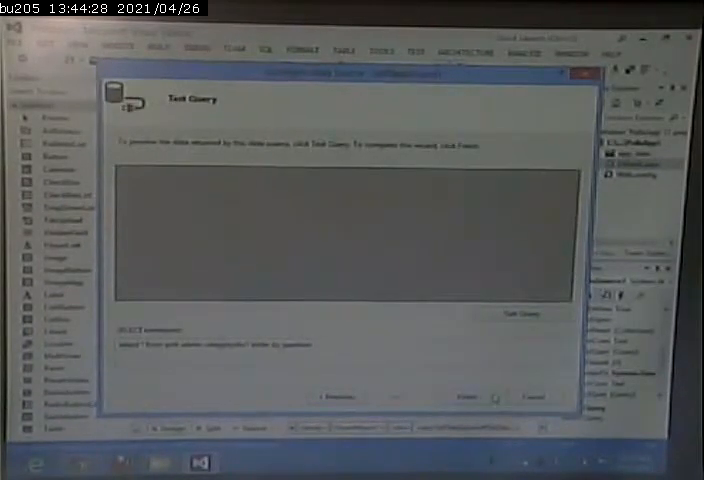
- Return to the wizard's start, then advance again to edit the custom SELECT statement
click(463, 397)
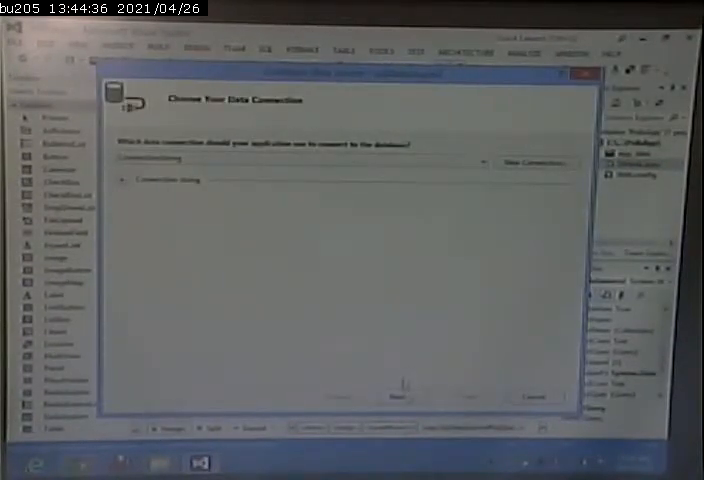
click(398, 396)
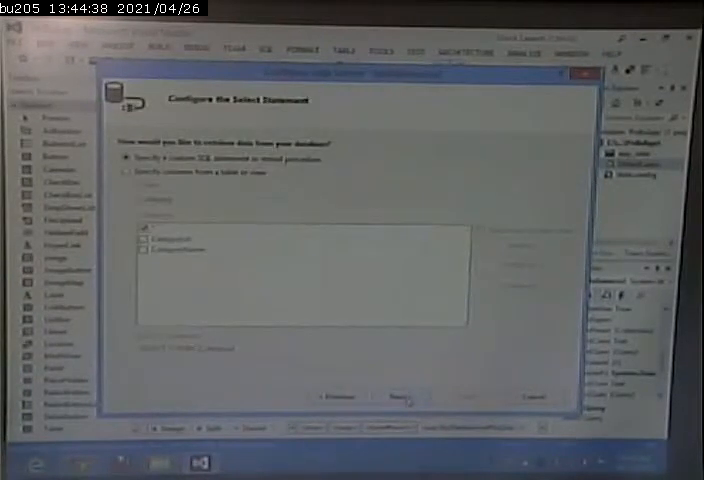
click(402, 396)
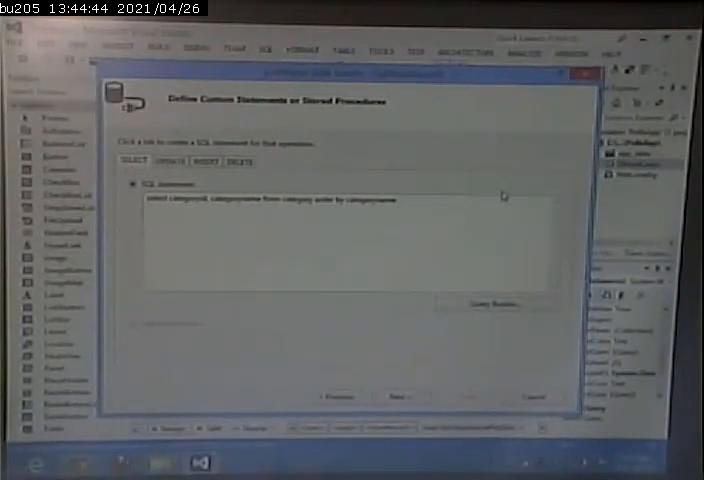
click(160, 211)
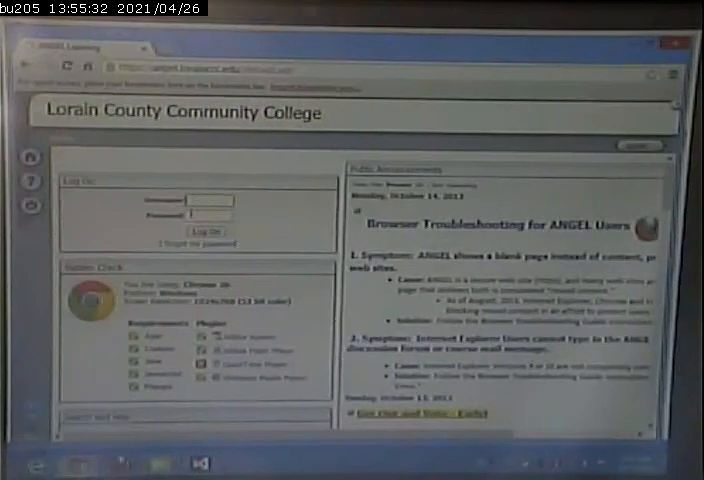
- Enter the account username and password on the ANGEL sign-in page
click(203, 200)
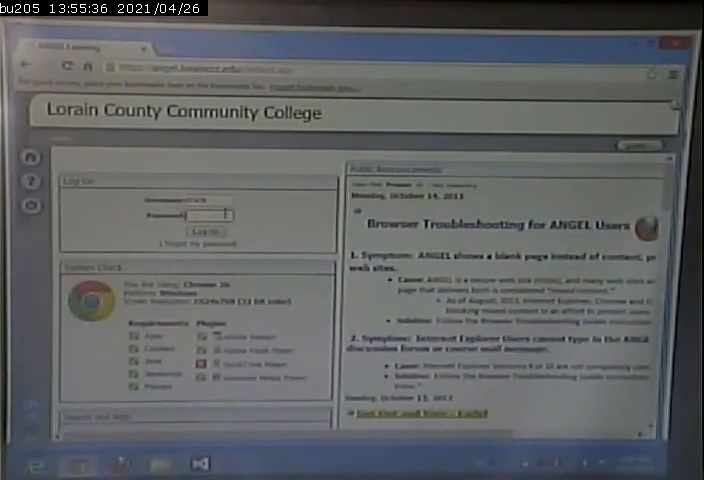
click(207, 231)
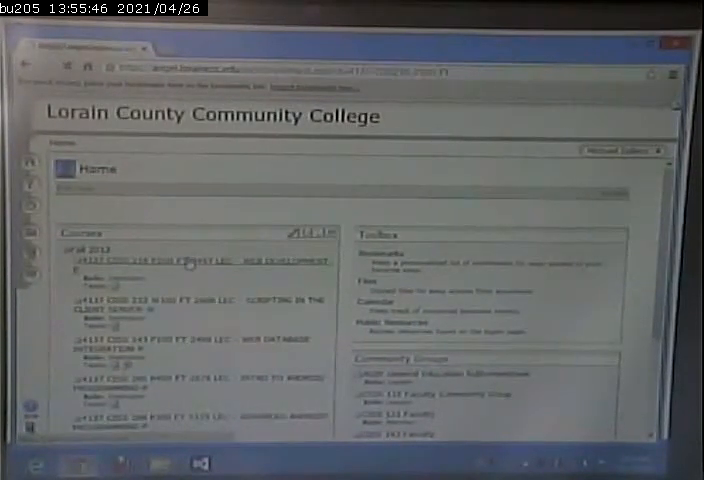
- View the CISS 216 Web Development course, then open CISS 232 Scripting in the Client Server
click(190, 263)
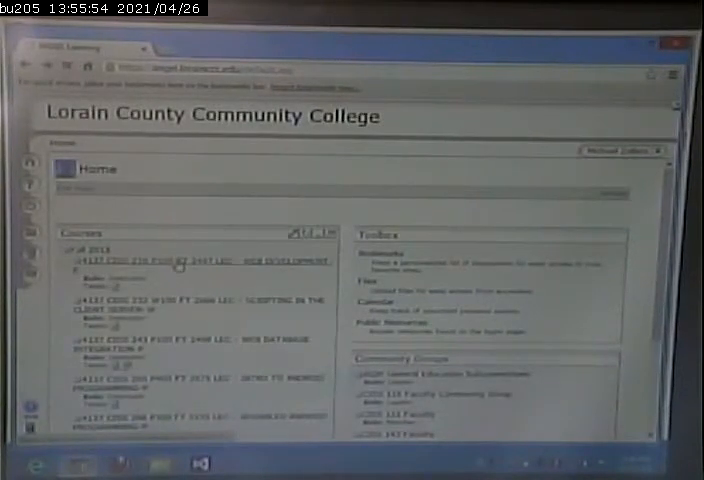
click(200, 261)
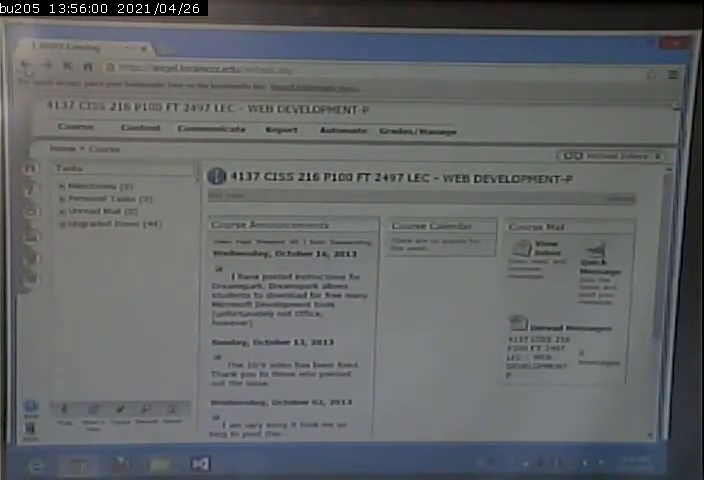
click(74, 149)
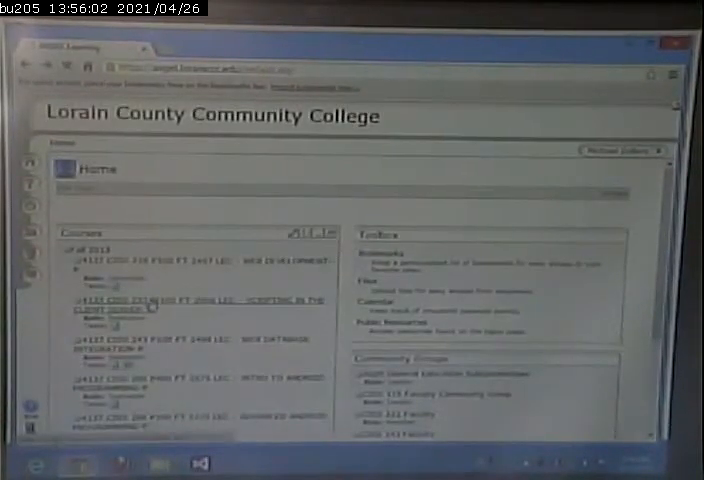
click(150, 303)
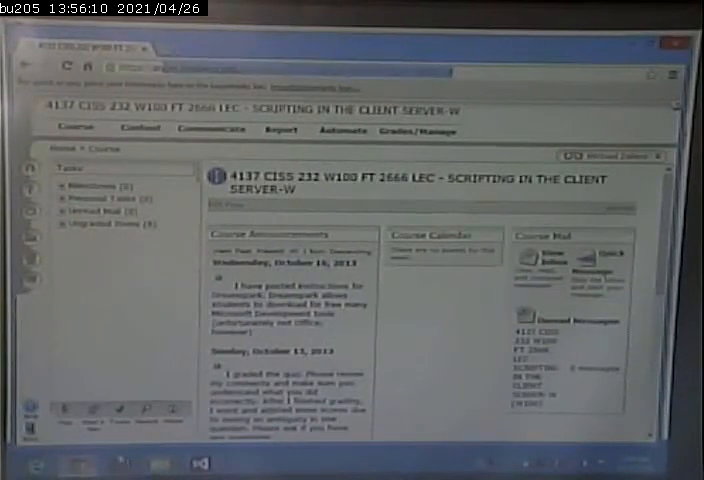